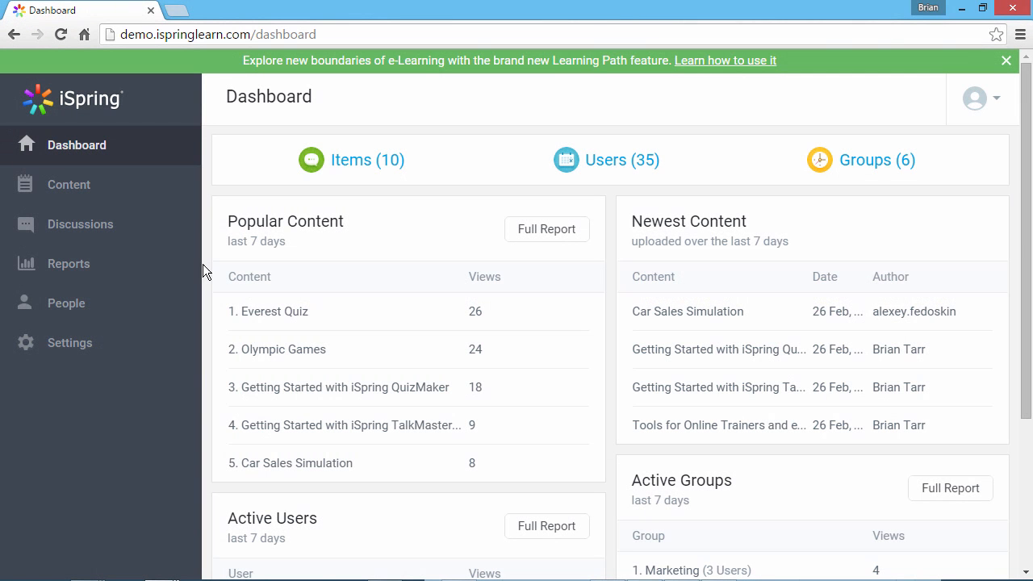
Go to the Reports section from the left sidebar
{"action": "left_click", "coordinate": [68, 263]}
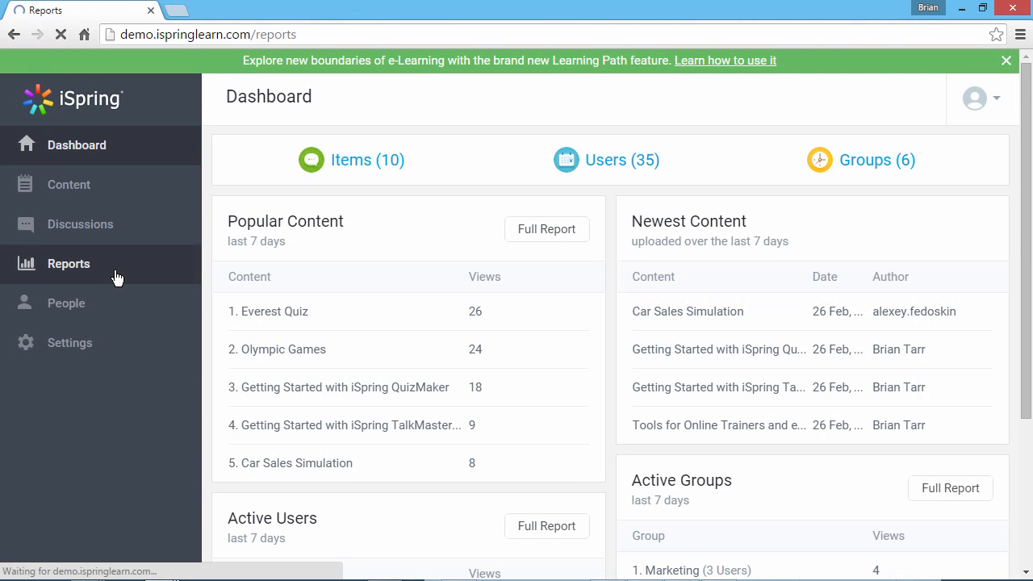
{"action": "left_click", "coordinate": [68, 263]}
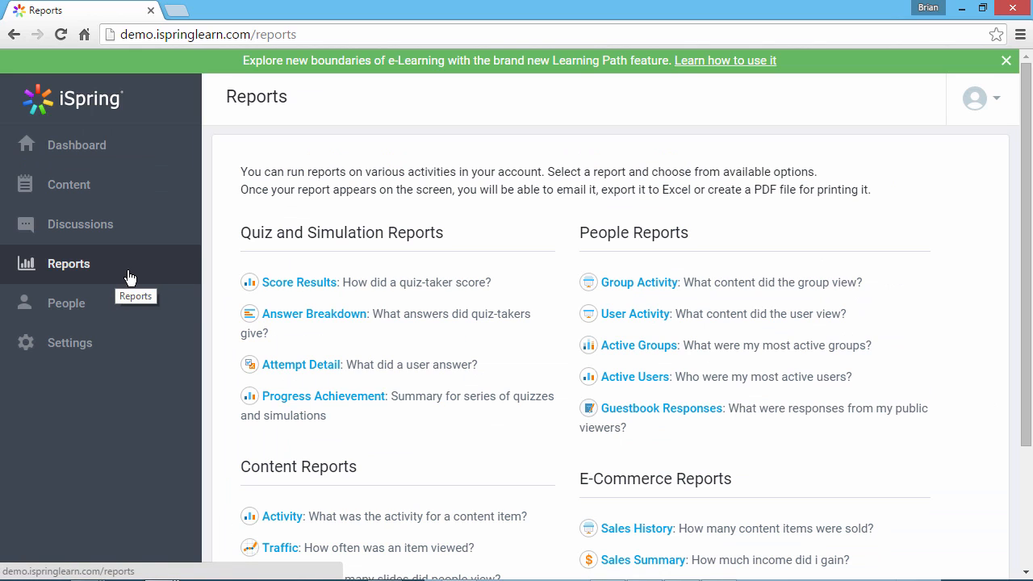
{"action": "mouse_move", "coordinate": [221, 277]}
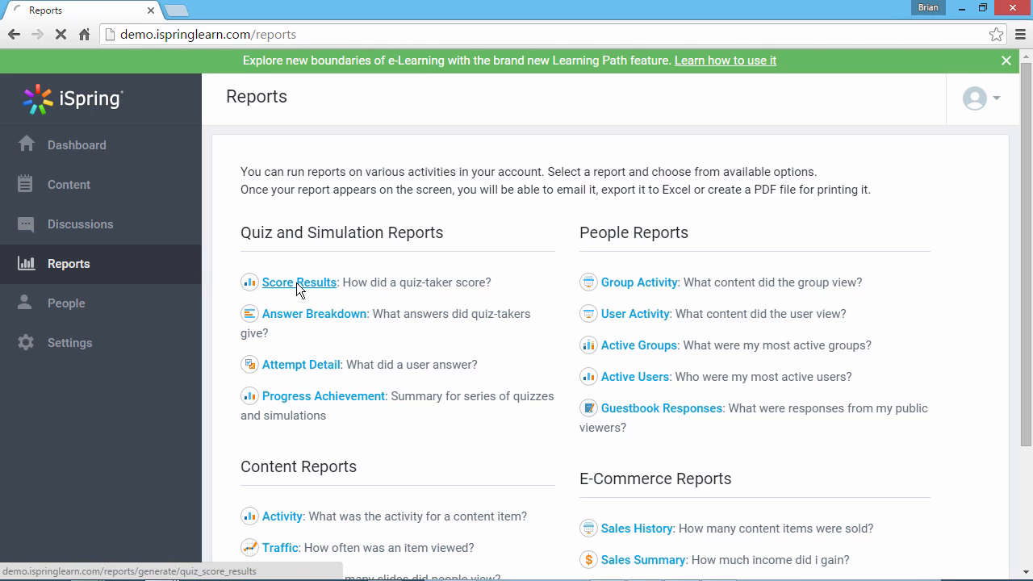
Configure Score Results for all quizzes and simulations, all organizations, All Time, shown below
{"action": "left_click", "coordinate": [300, 281]}
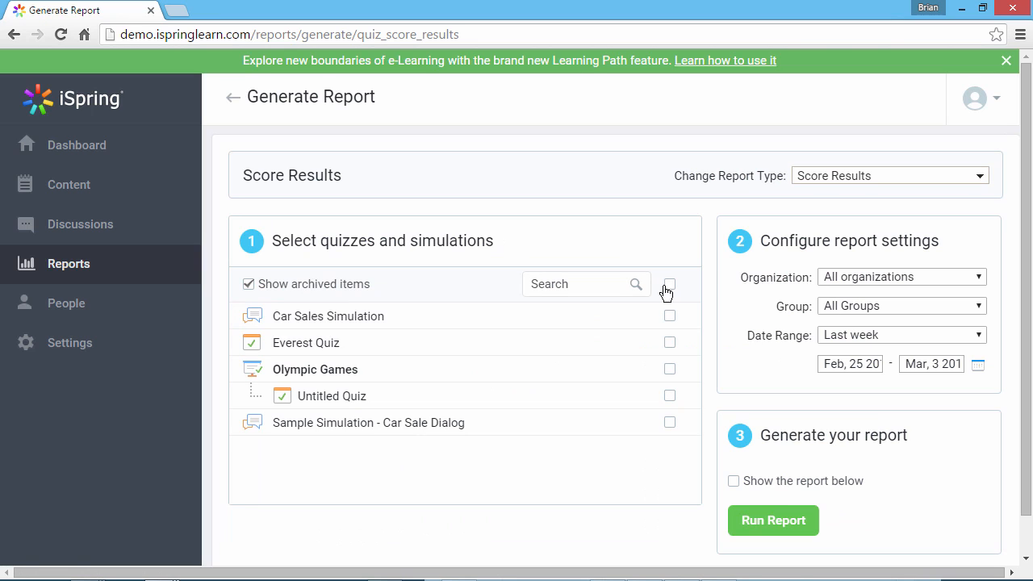
{"action": "left_click", "coordinate": [669, 287]}
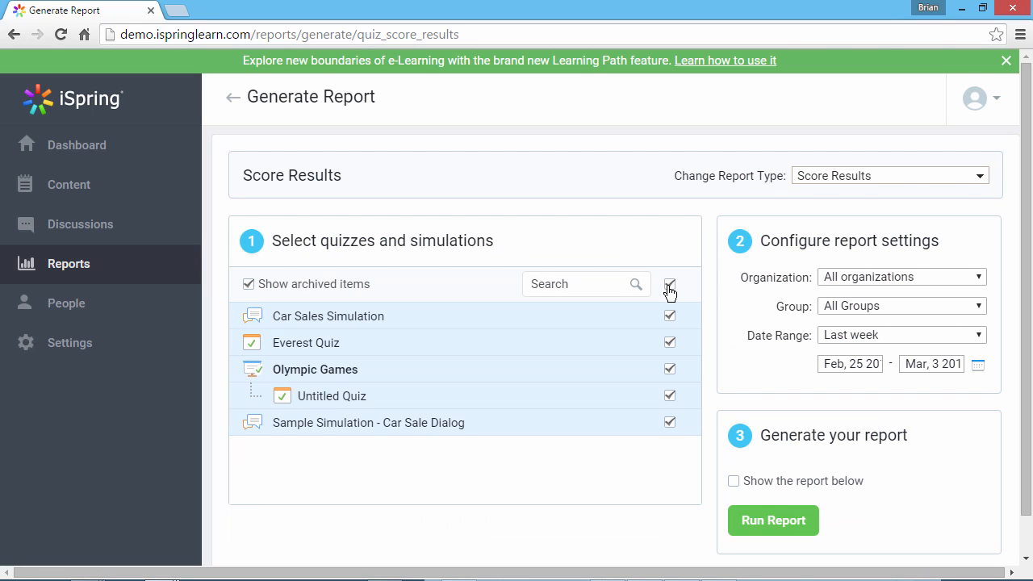
{"action": "mouse_move", "coordinate": [483, 292]}
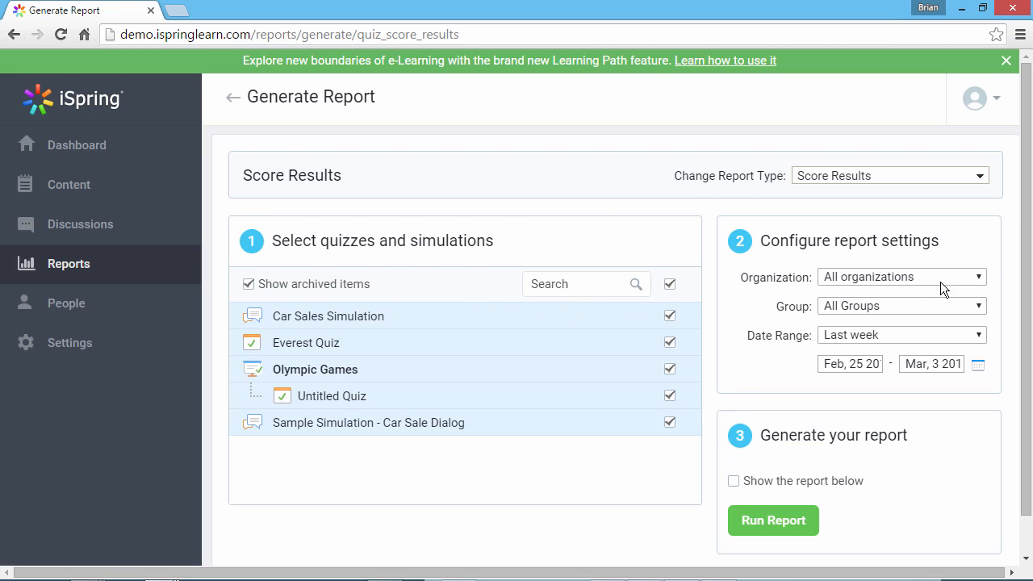
{"action": "left_click", "coordinate": [900, 276]}
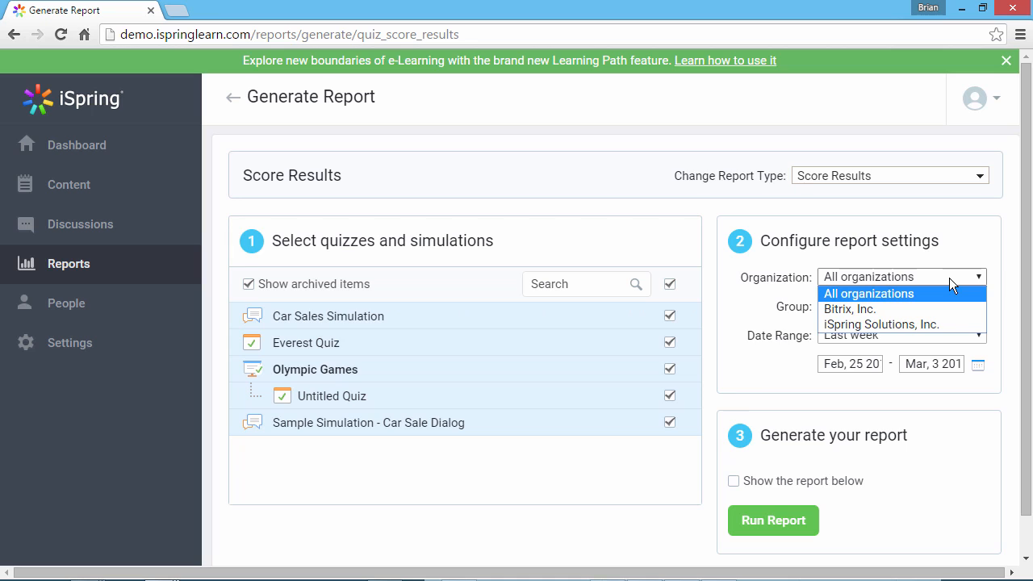
{"action": "left_click", "coordinate": [868, 294]}
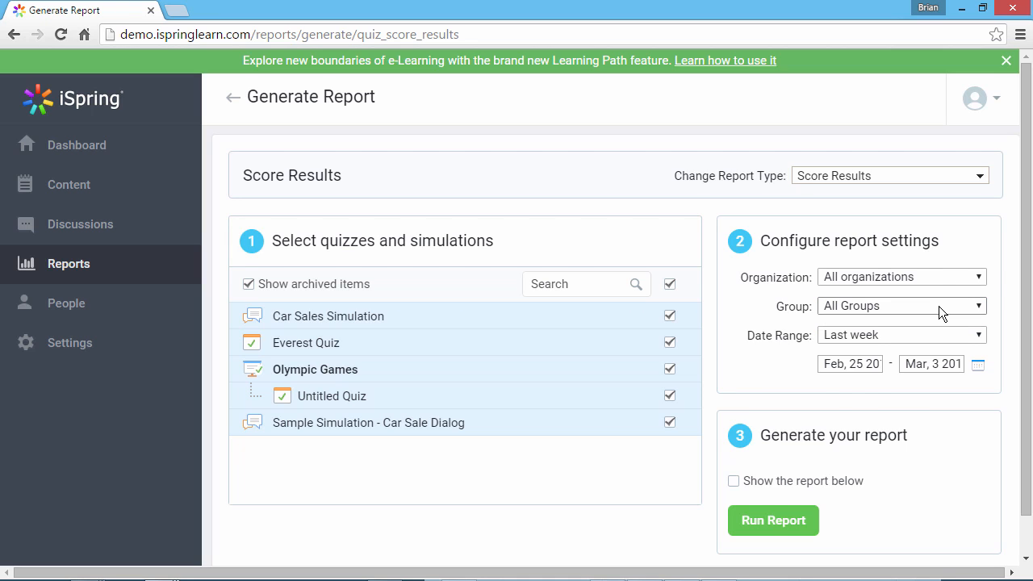
{"action": "left_click", "coordinate": [901, 334]}
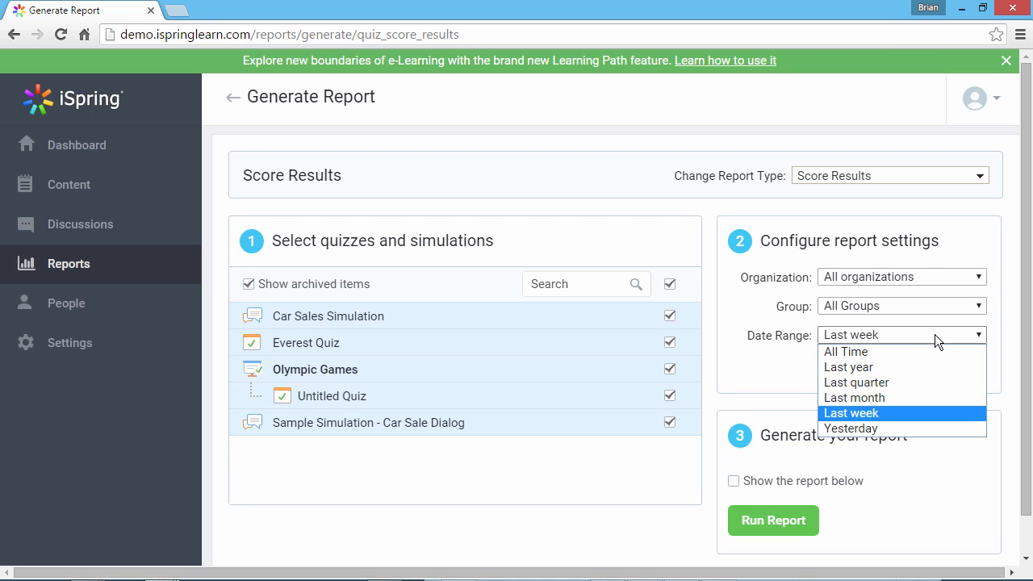
{"action": "left_click", "coordinate": [846, 352]}
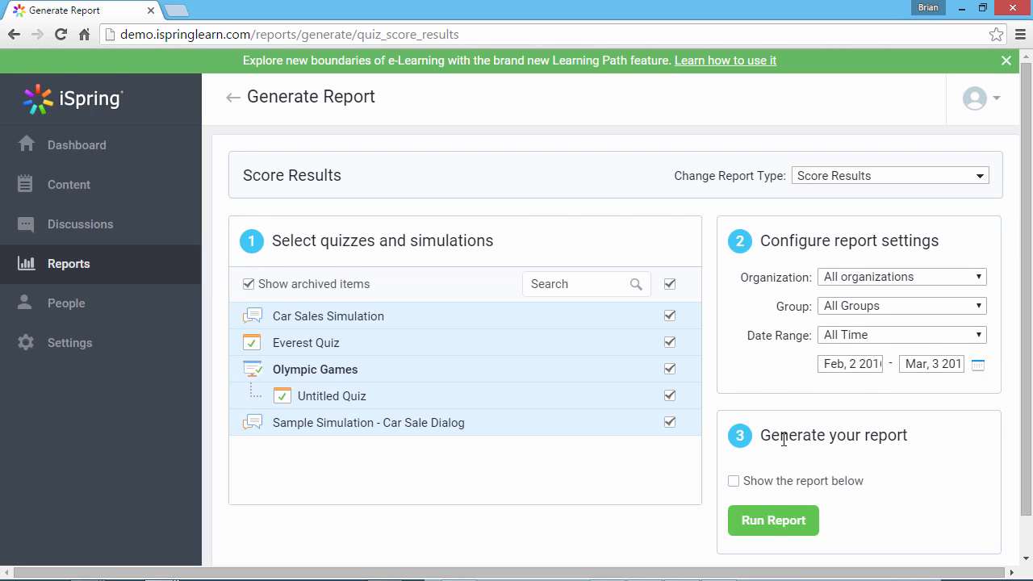
{"action": "left_click", "coordinate": [732, 481]}
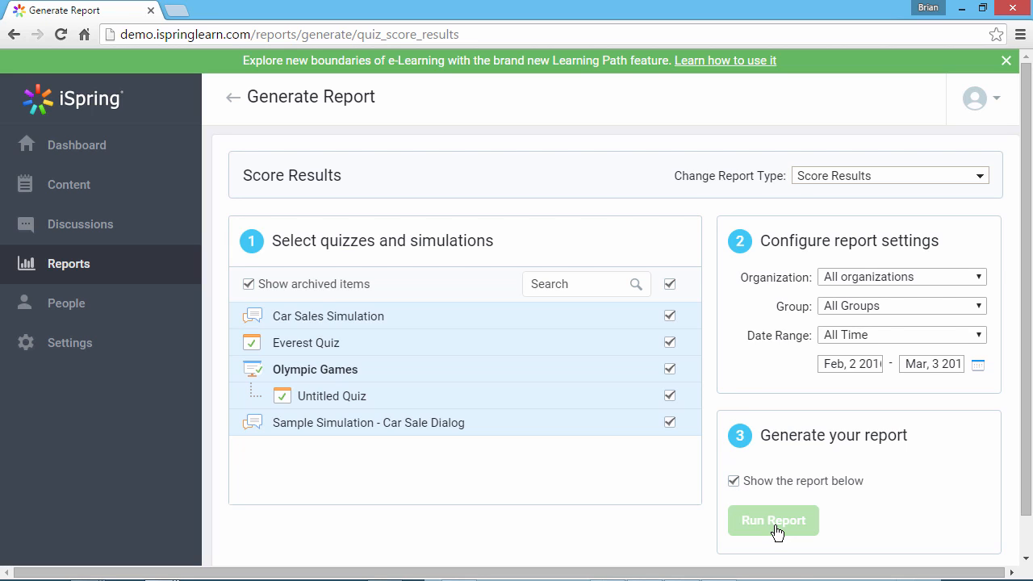
Run the Score Results report, review the attempts table, and return to Reports
{"action": "left_click", "coordinate": [771, 520]}
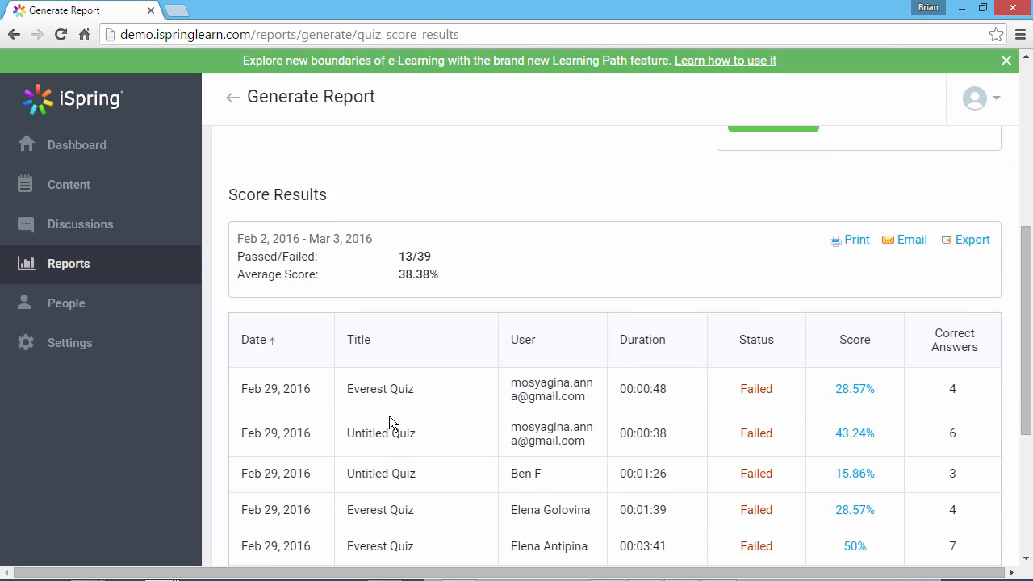
{"action": "scroll", "scroll_direction": "down", "scroll_amount": 3}
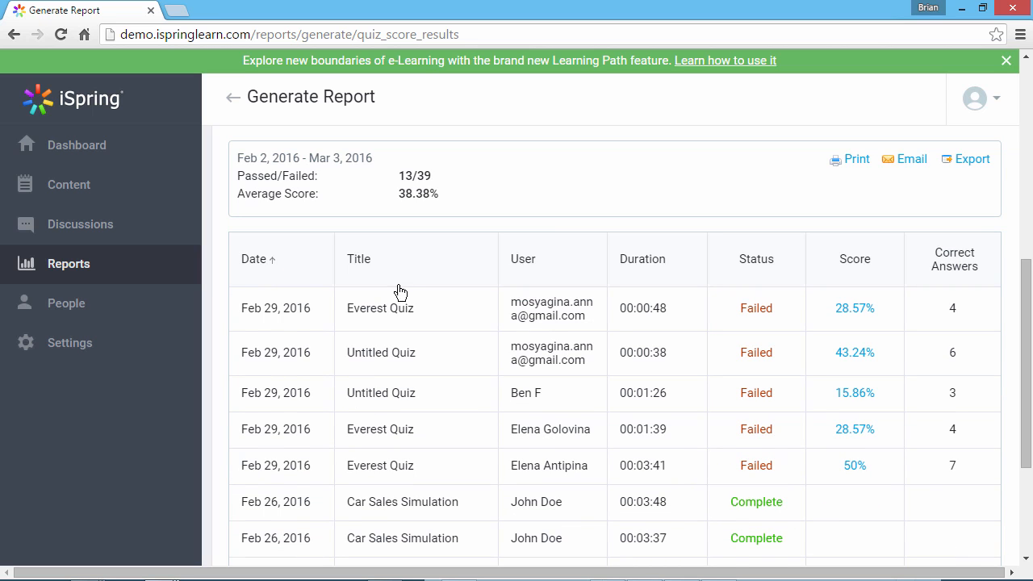
{"action": "mouse_move", "coordinate": [559, 284]}
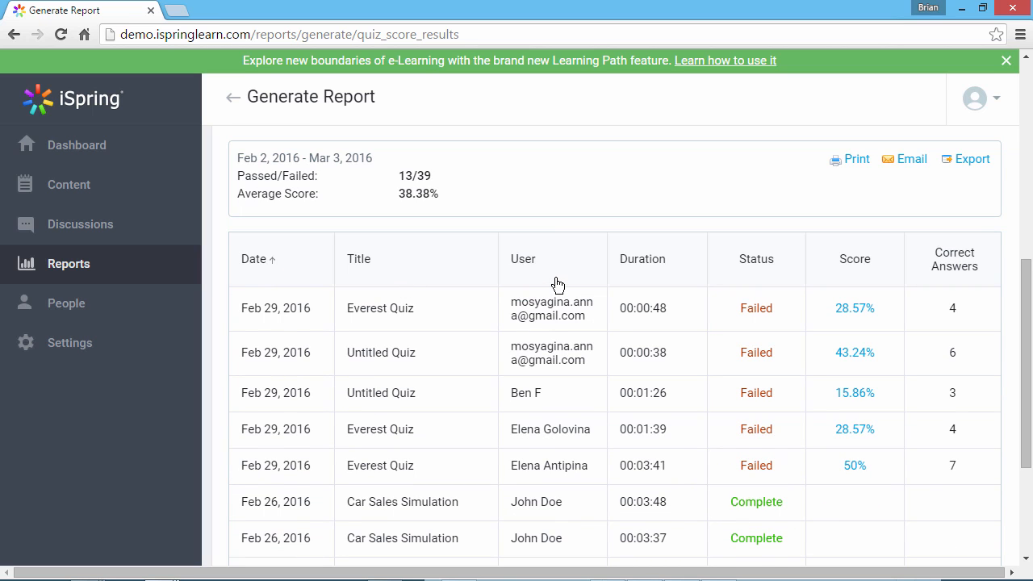
{"action": "mouse_move", "coordinate": [649, 283]}
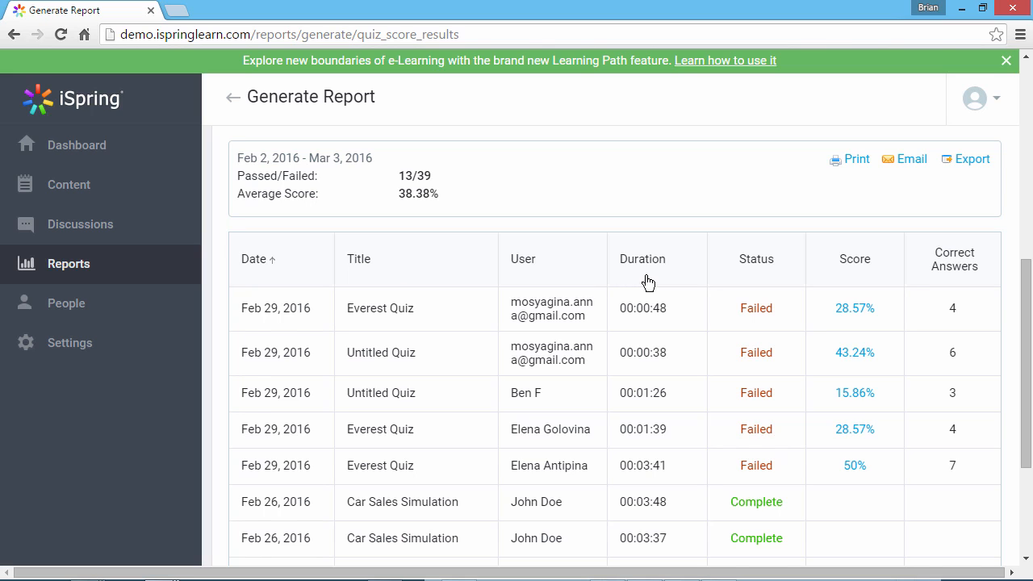
{"action": "mouse_move", "coordinate": [778, 291]}
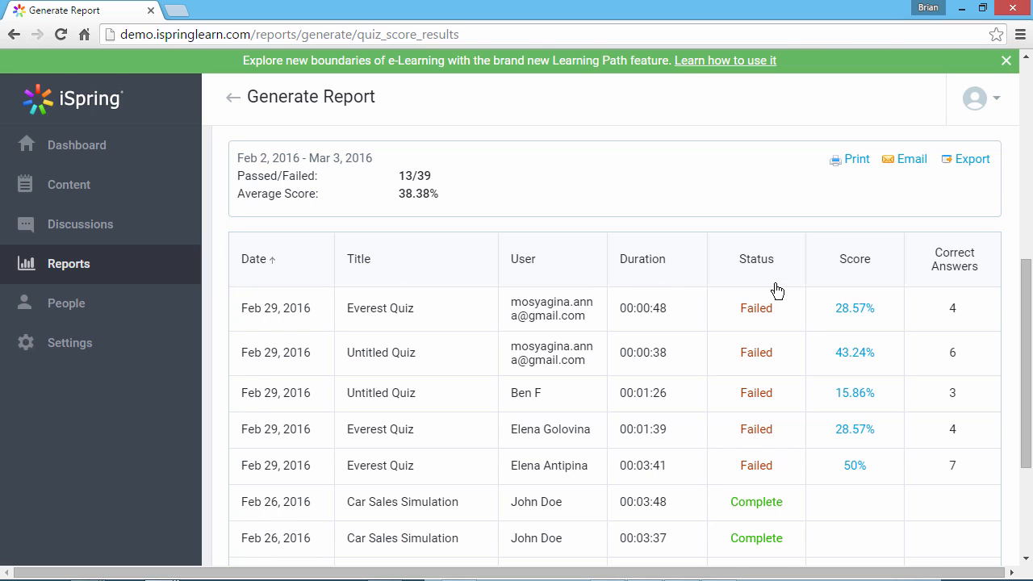
{"action": "mouse_move", "coordinate": [863, 284]}
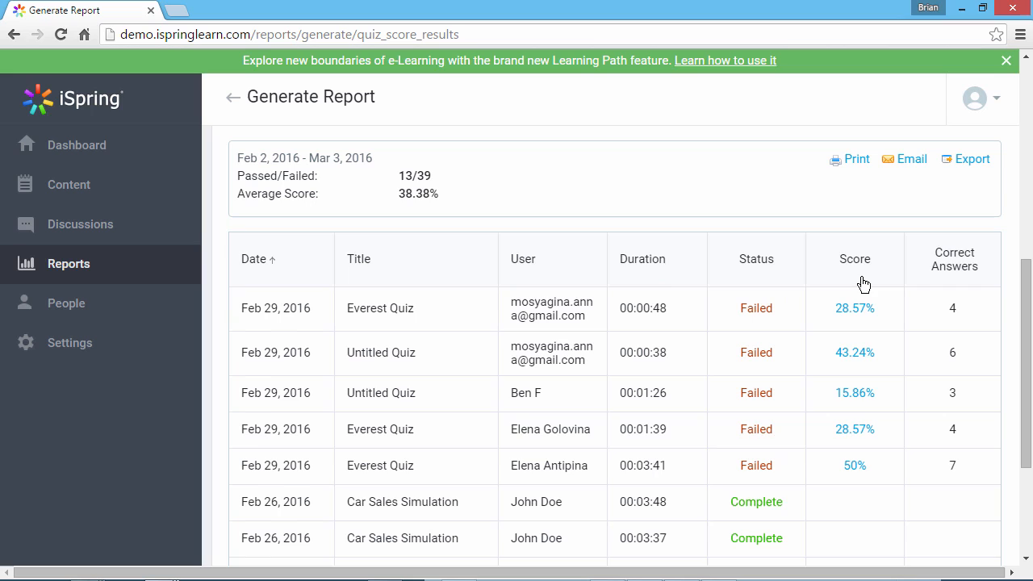
{"action": "mouse_move", "coordinate": [955, 282]}
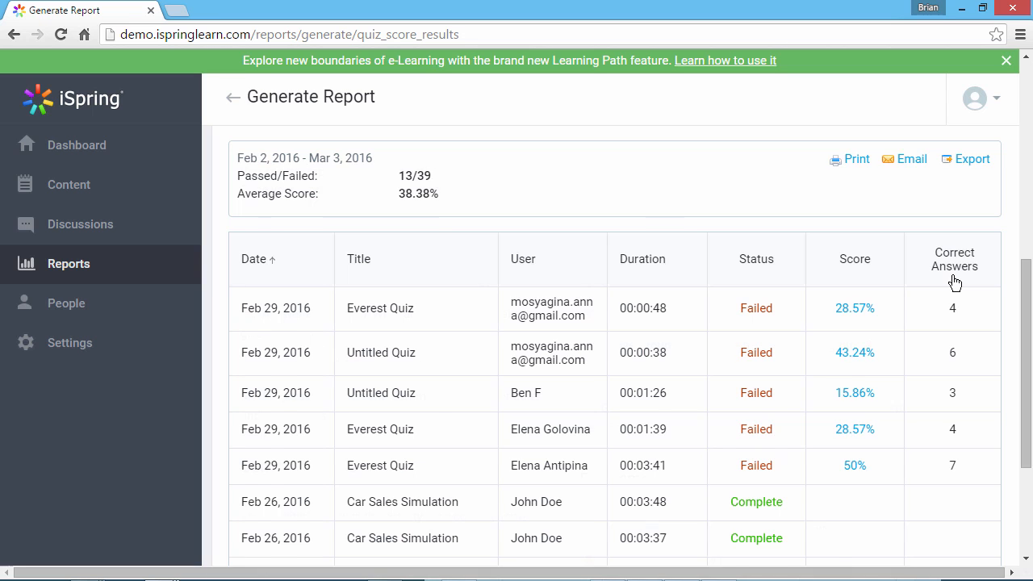
{"action": "left_click", "coordinate": [232, 97]}
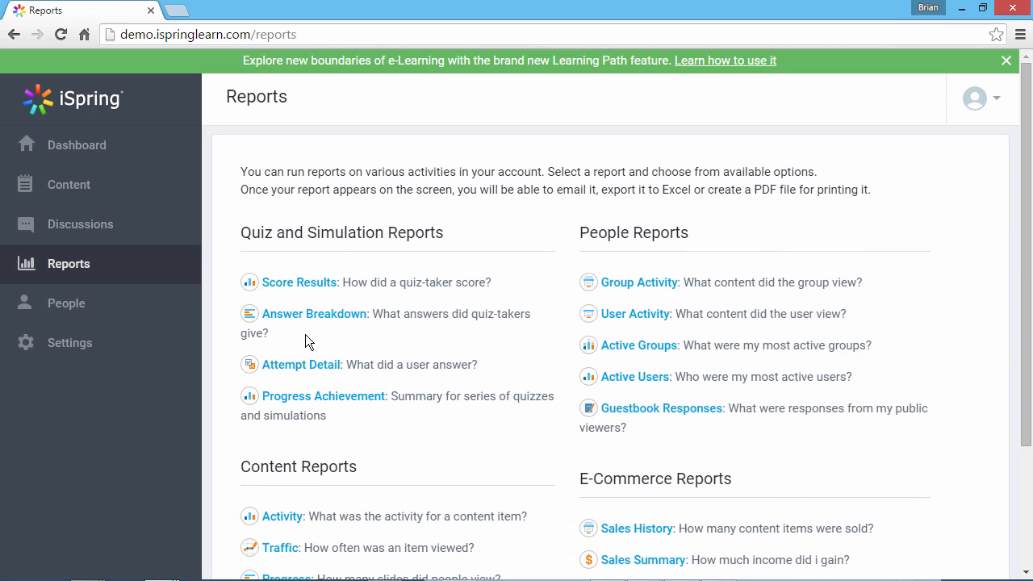
Configure an Answer Breakdown report for Everest Quiz, shown below the form
{"action": "left_click", "coordinate": [313, 313]}
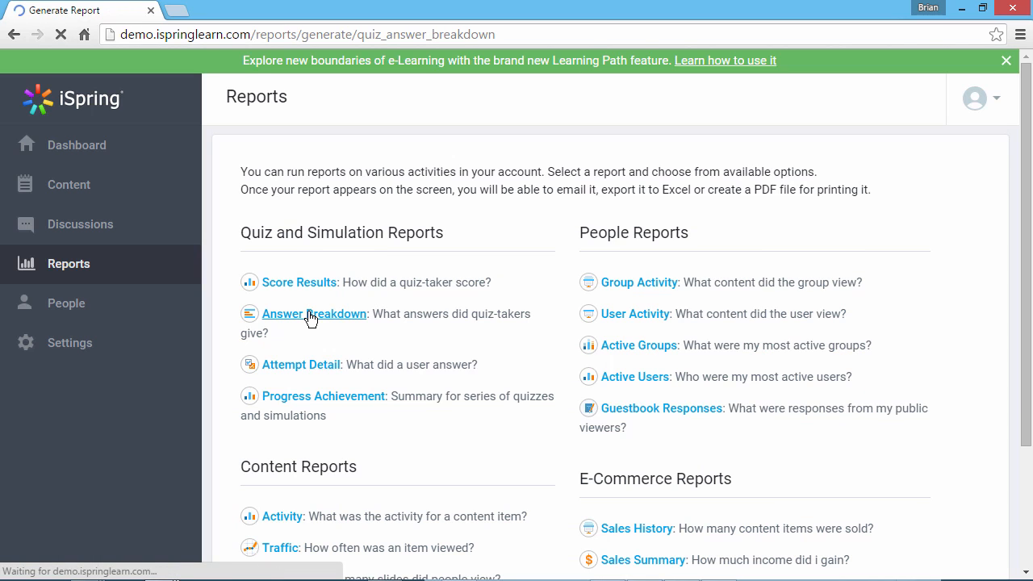
{"action": "left_click", "coordinate": [314, 313]}
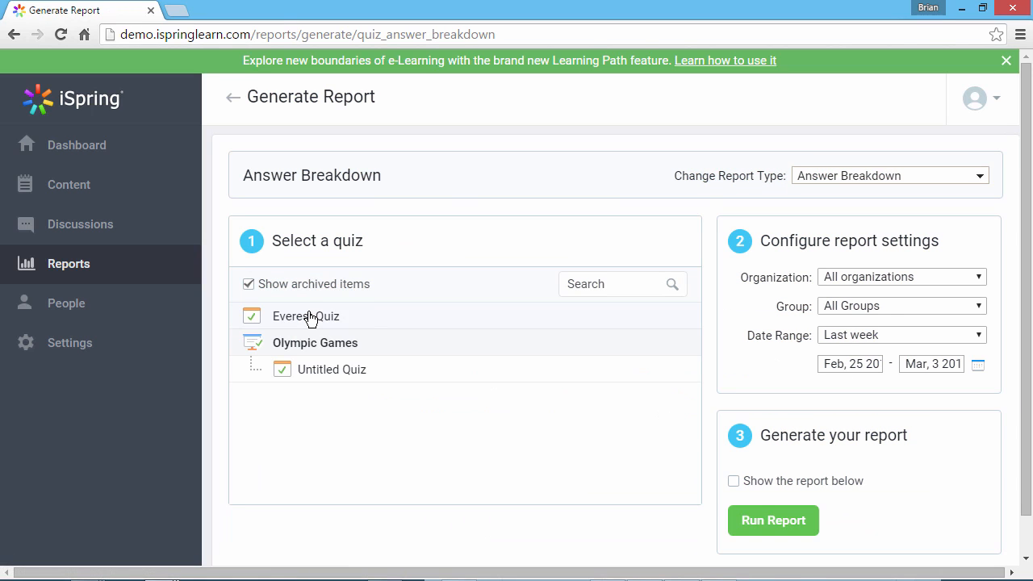
{"action": "left_click", "coordinate": [307, 315]}
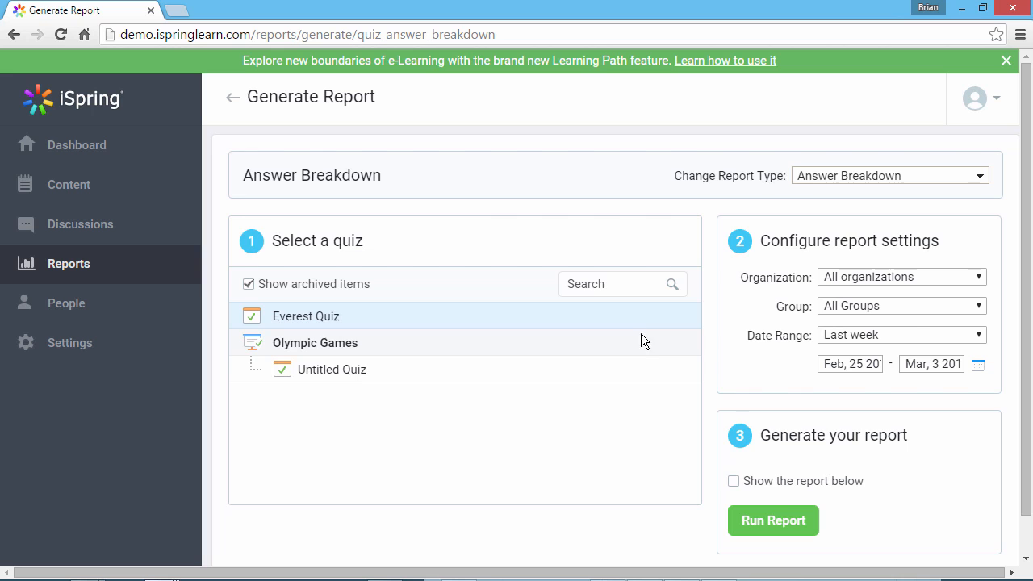
{"action": "left_click", "coordinate": [733, 481]}
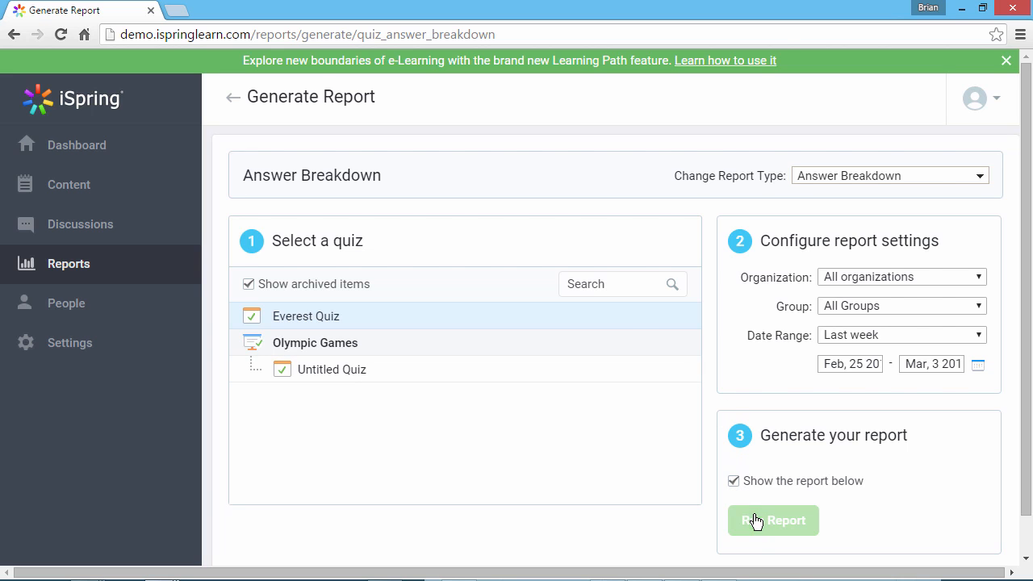
Run the Answer Breakdown report and review the Everest Quiz results question by question
{"action": "left_click", "coordinate": [772, 519]}
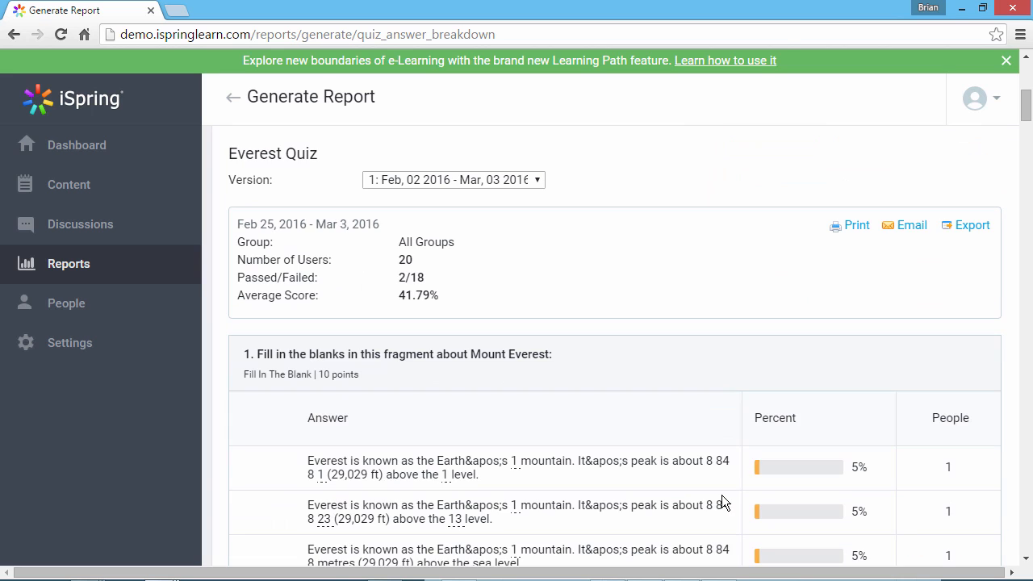
{"action": "mouse_move", "coordinate": [436, 271]}
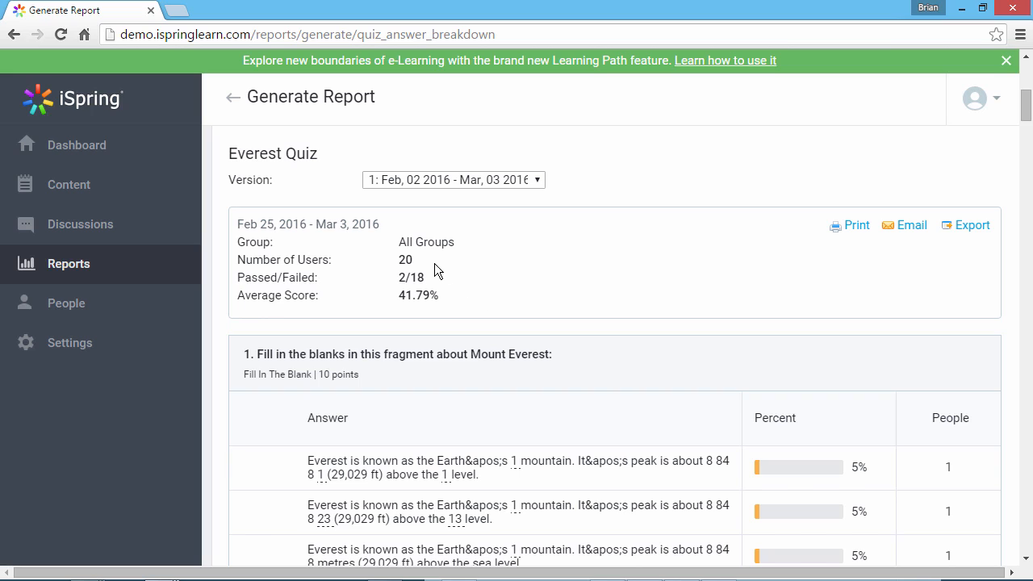
{"action": "mouse_move", "coordinate": [440, 288]}
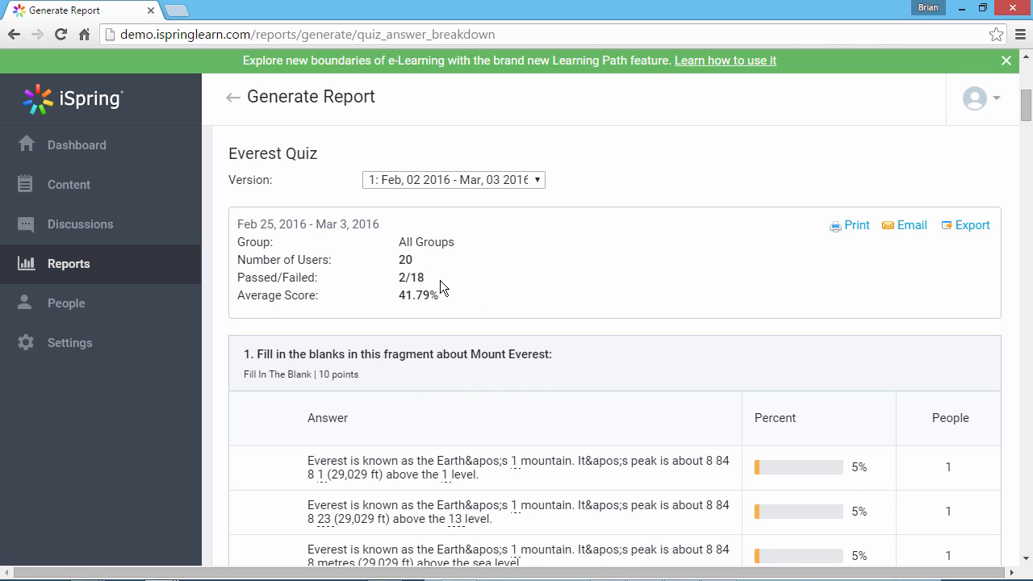
{"action": "mouse_move", "coordinate": [452, 299]}
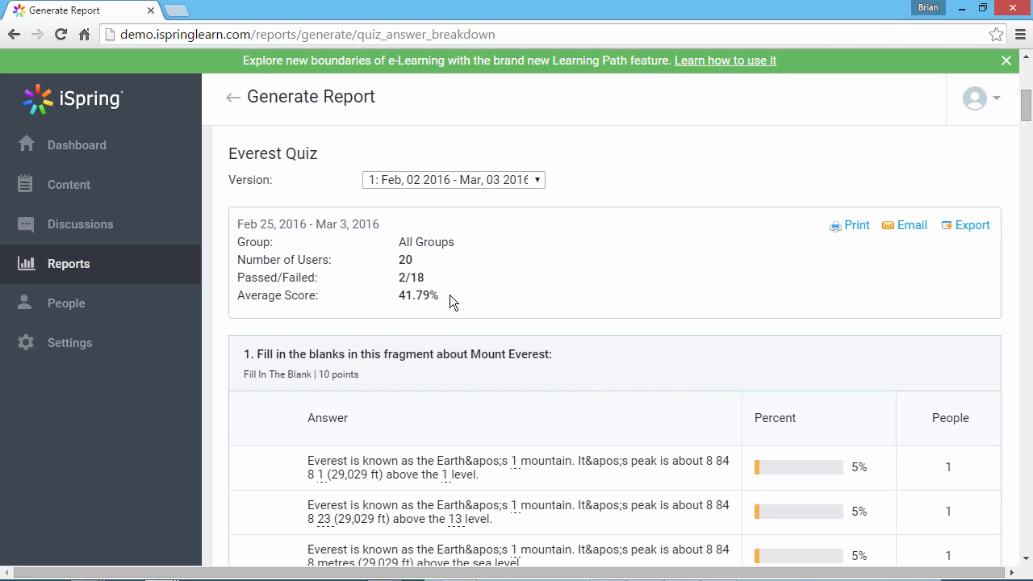
{"action": "scroll", "scroll_direction": "down", "scroll_amount": 3}
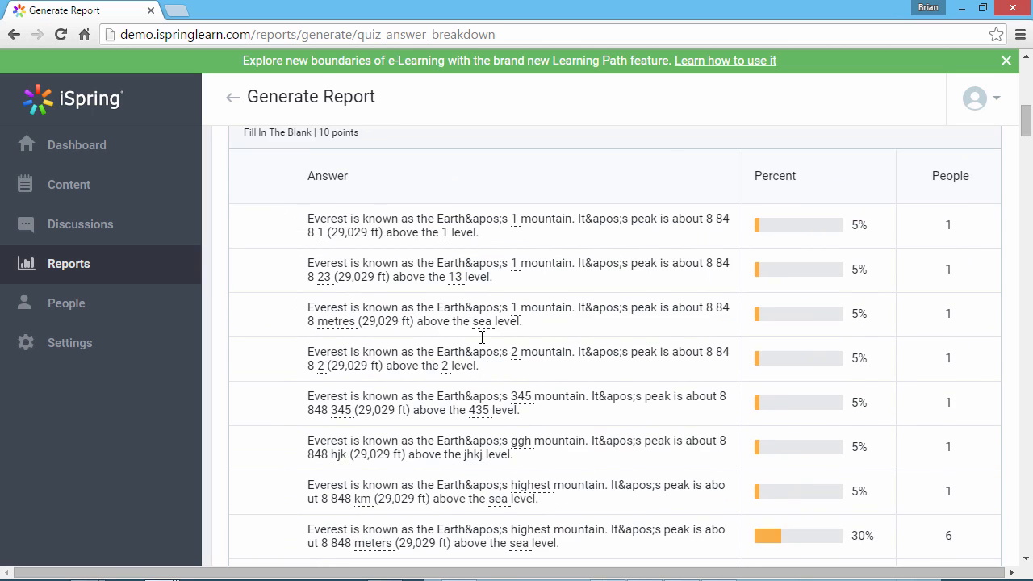
{"action": "scroll", "scroll_direction": "down", "scroll_amount": 3}
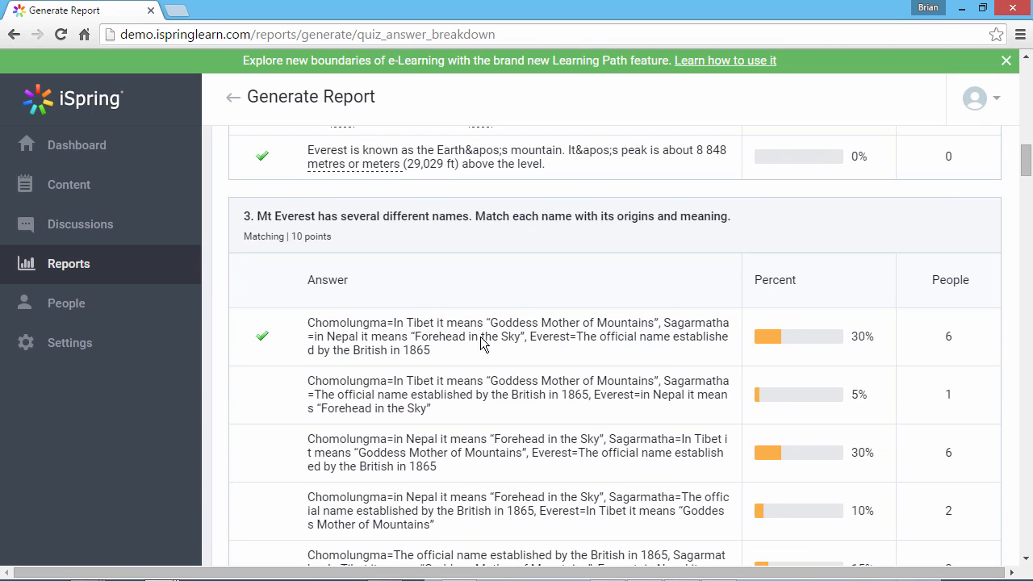
{"action": "scroll", "scroll_direction": "down", "scroll_amount": 3}
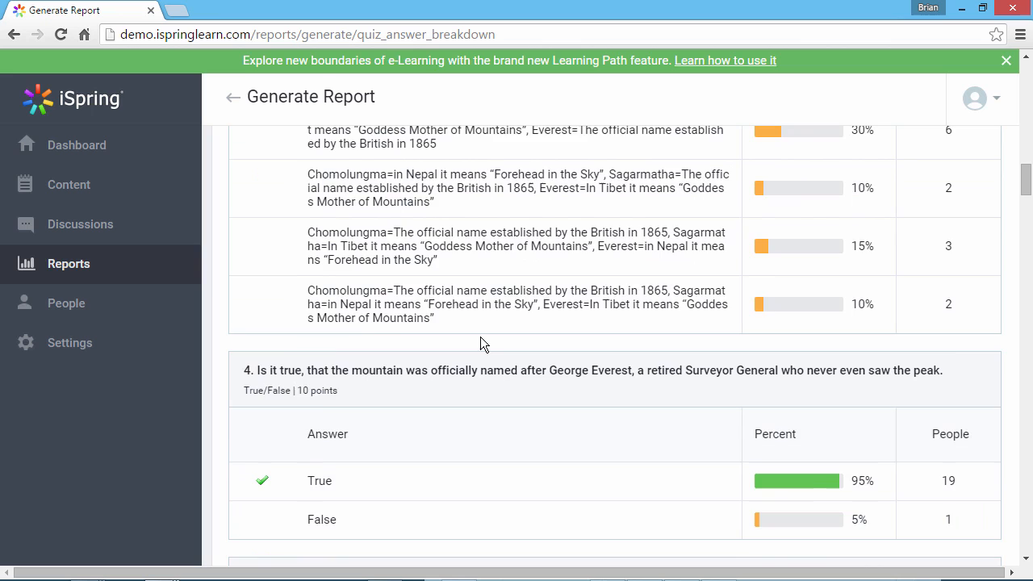
{"action": "scroll", "scroll_direction": "down", "scroll_amount": 3}
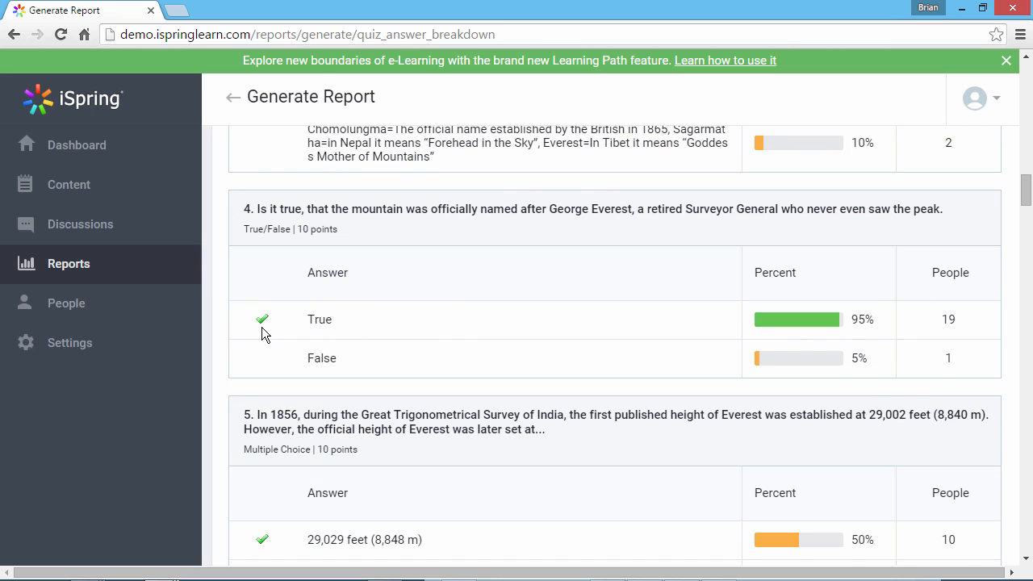
{"action": "mouse_move", "coordinate": [412, 352]}
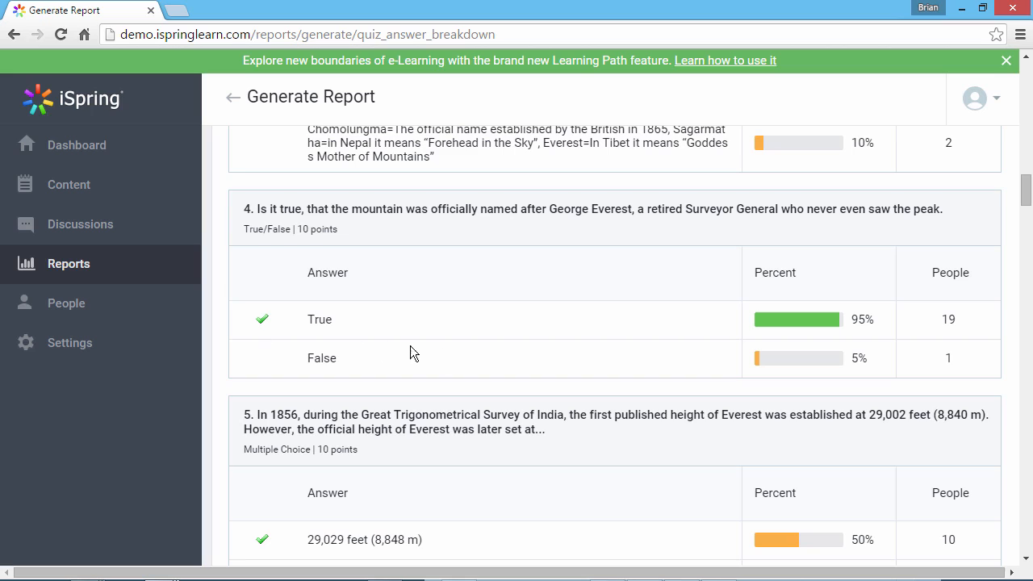
{"action": "mouse_move", "coordinate": [878, 326]}
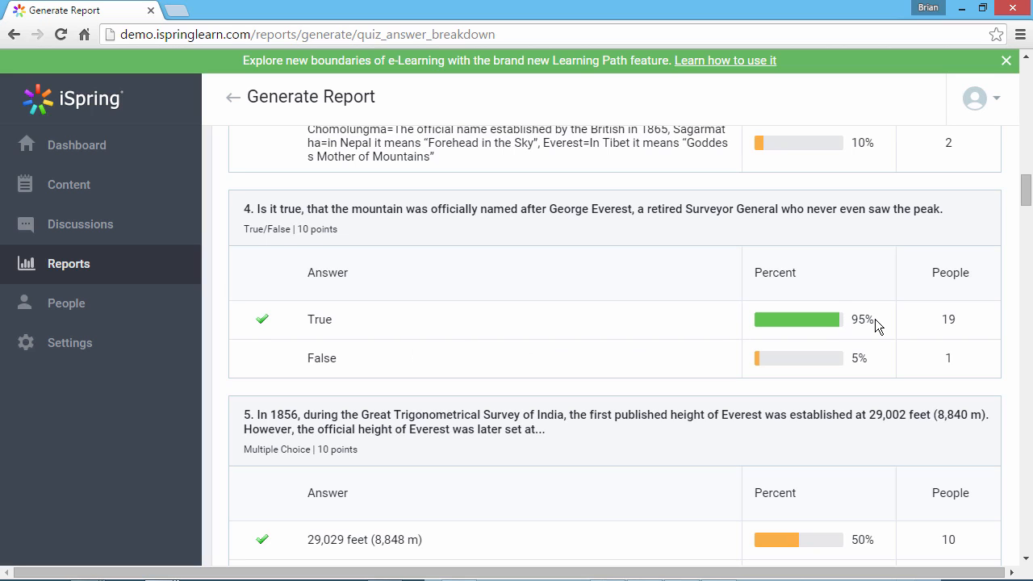
{"action": "mouse_move", "coordinate": [978, 324]}
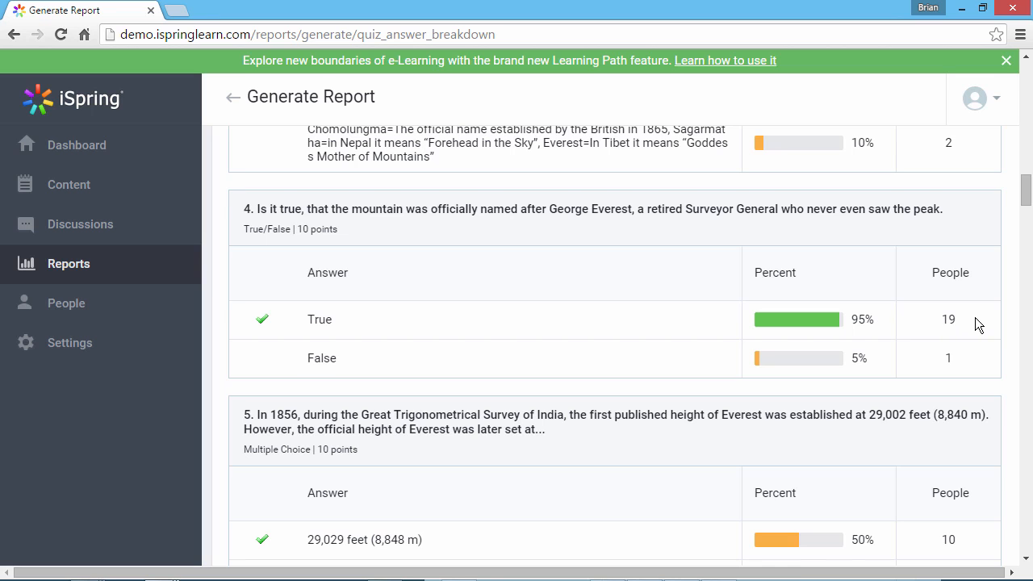
{"action": "scroll", "scroll_direction": "down", "scroll_amount": 3}
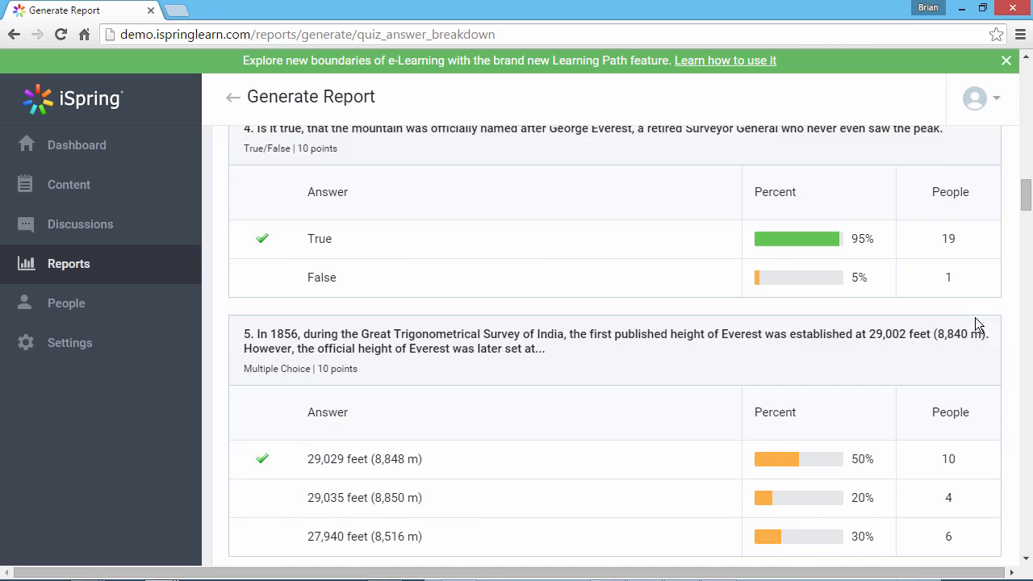
{"action": "scroll", "scroll_direction": "down", "scroll_amount": 3}
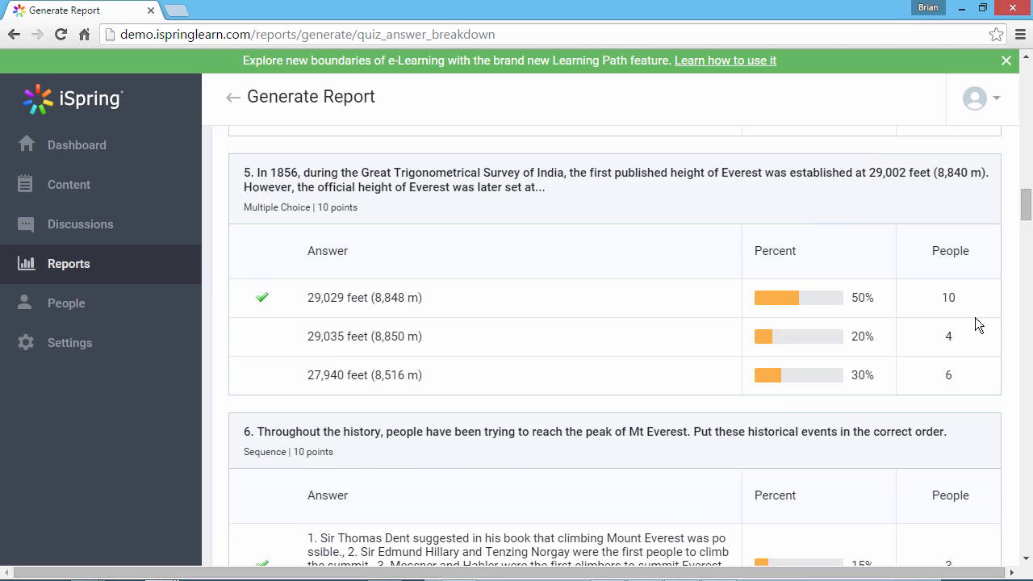
{"action": "scroll", "scroll_direction": "down", "scroll_amount": 3}
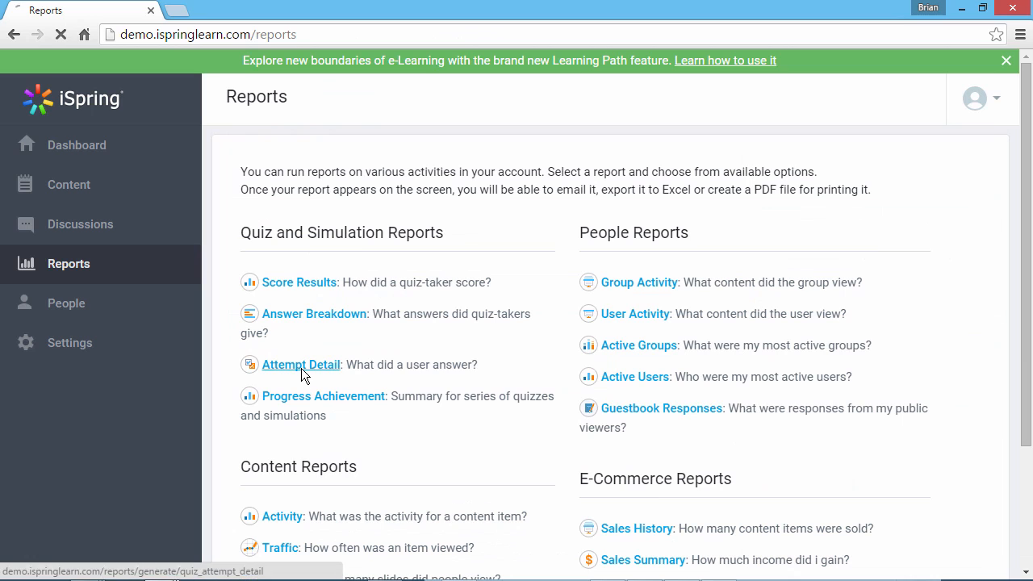
Generate an Attempt Detail report of Everest Quiz for one iSpring Solutions, Inc. user
{"action": "left_click", "coordinate": [301, 364]}
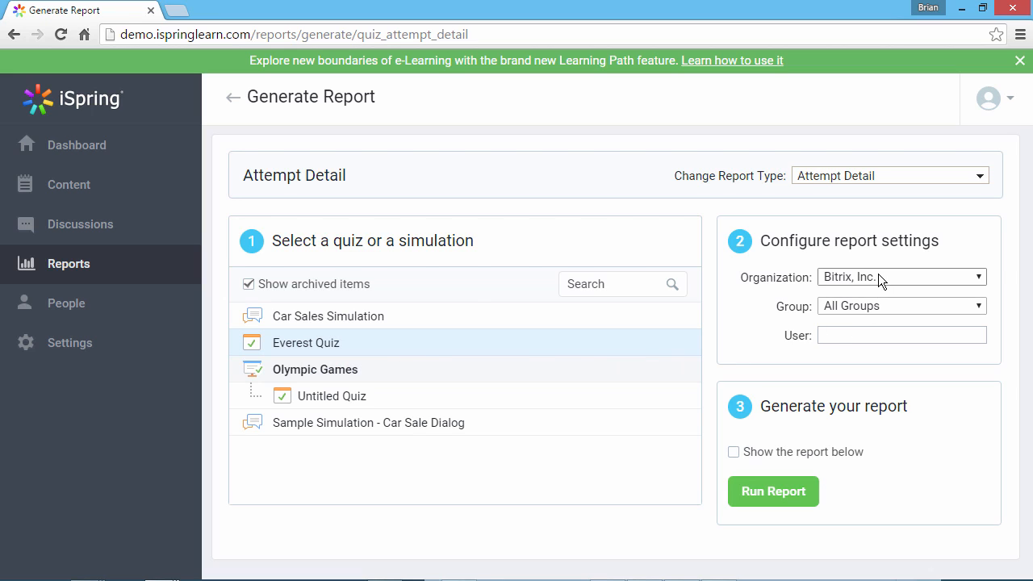
{"action": "left_click", "coordinate": [901, 277]}
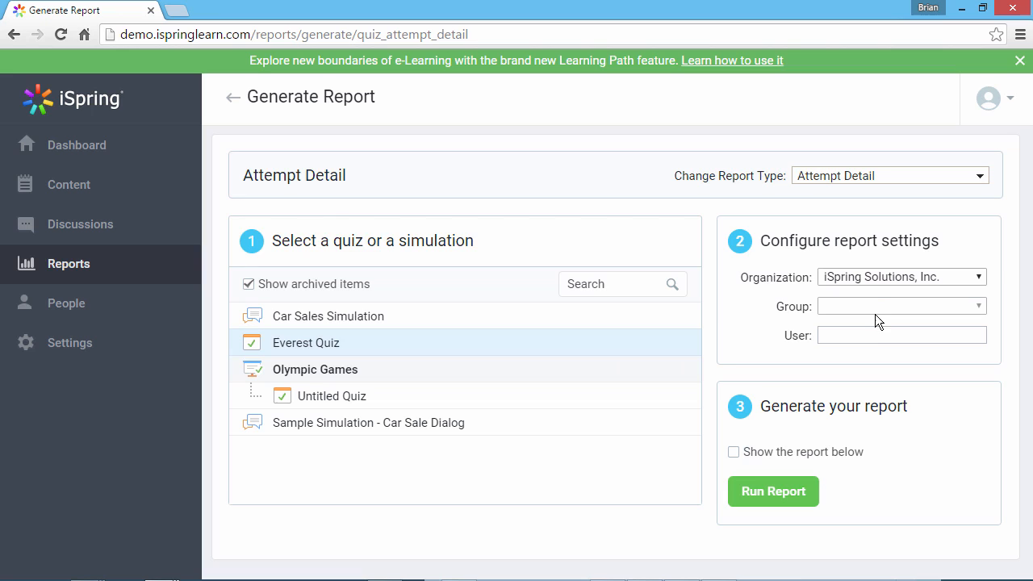
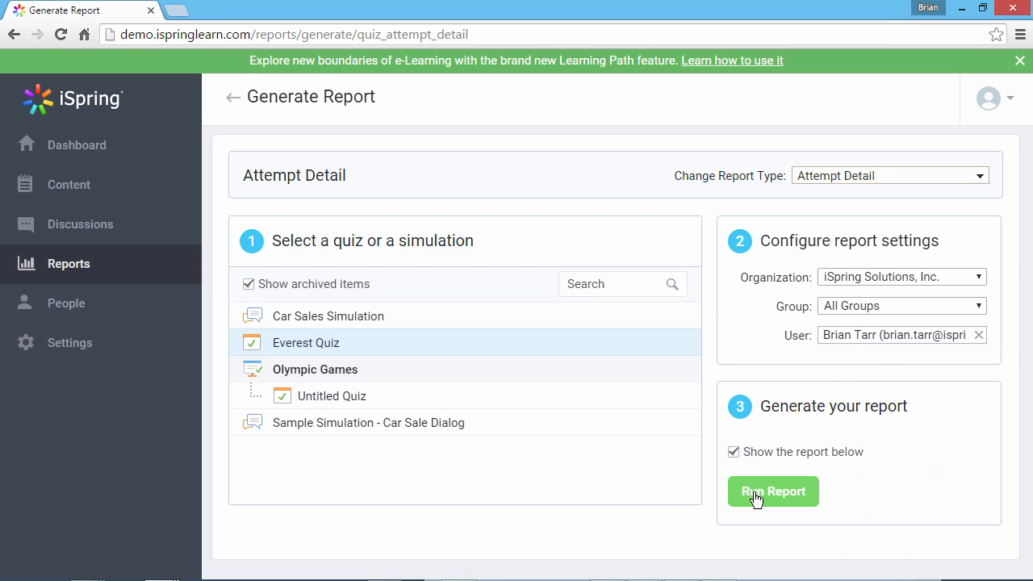
{"action": "left_click", "coordinate": [772, 491]}
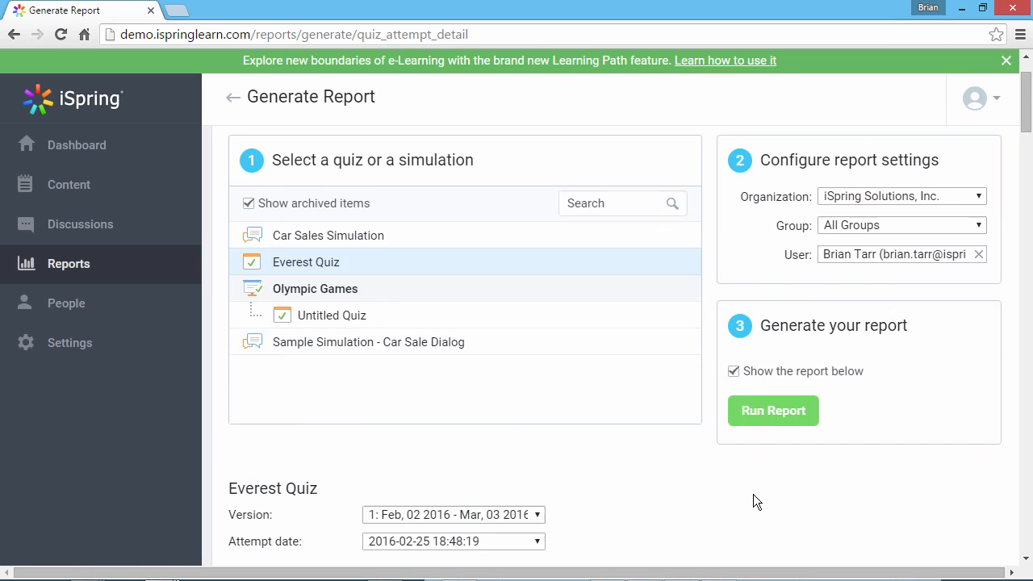
{"action": "left_click", "coordinate": [772, 410]}
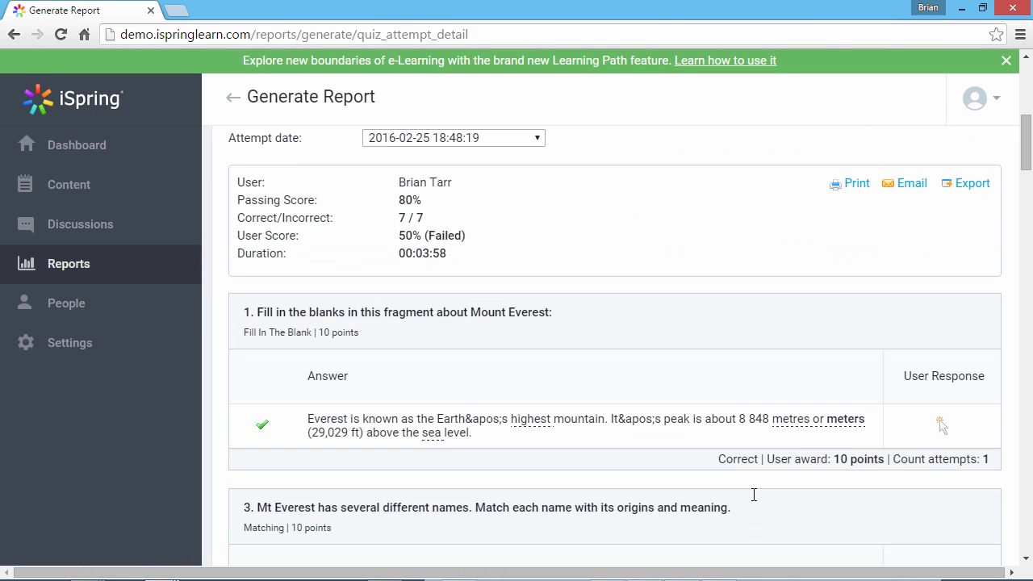
Review the user's per-question responses and scores in the Attempt Detail results
{"action": "scroll", "scroll_direction": "down", "scroll_amount": 3}
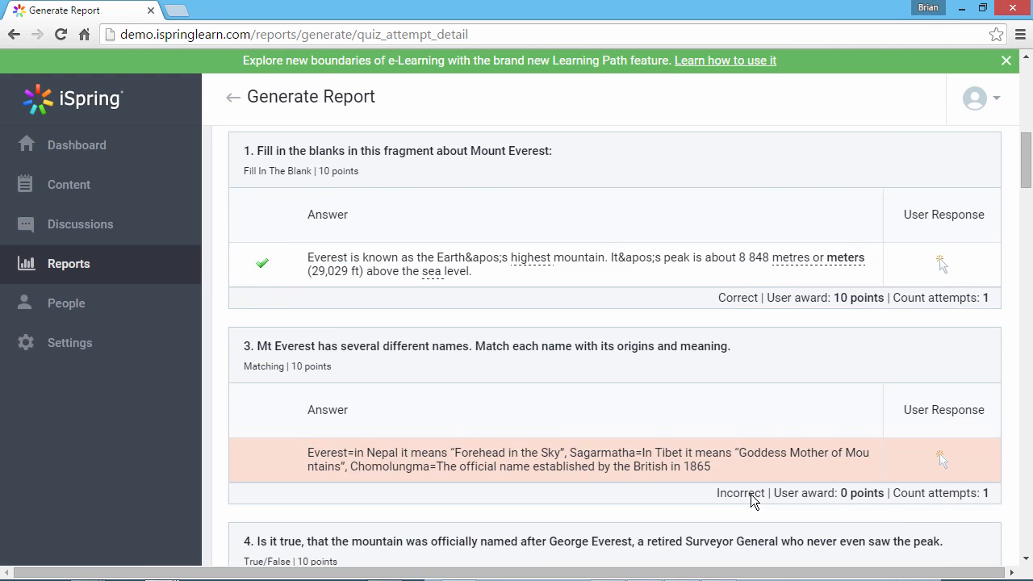
{"action": "scroll", "scroll_direction": "down", "scroll_amount": 3}
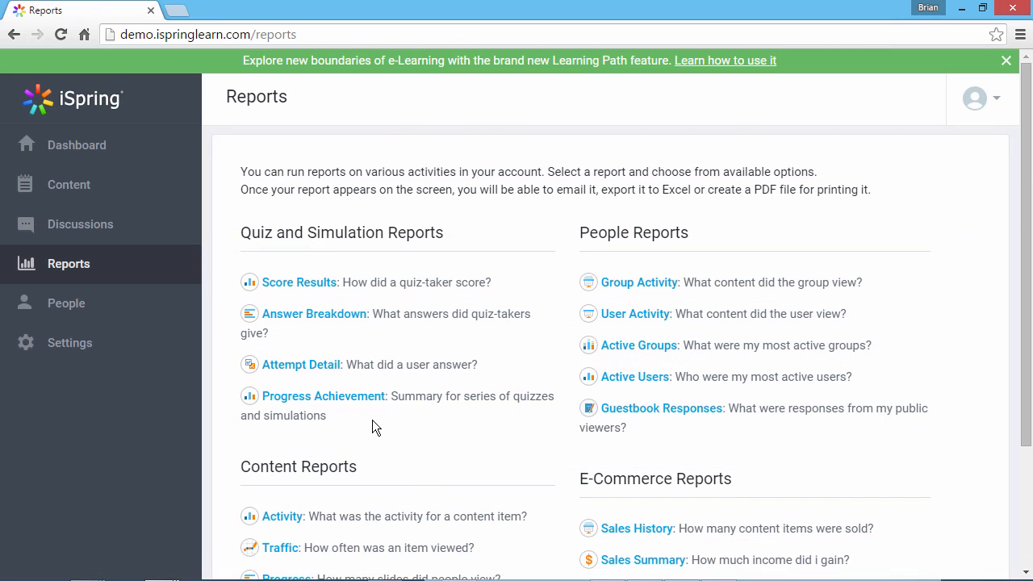
Configure Progress Achievement for Car Sales Simulation and Everest Quiz, Marketing group, all users
{"action": "left_click", "coordinate": [323, 397]}
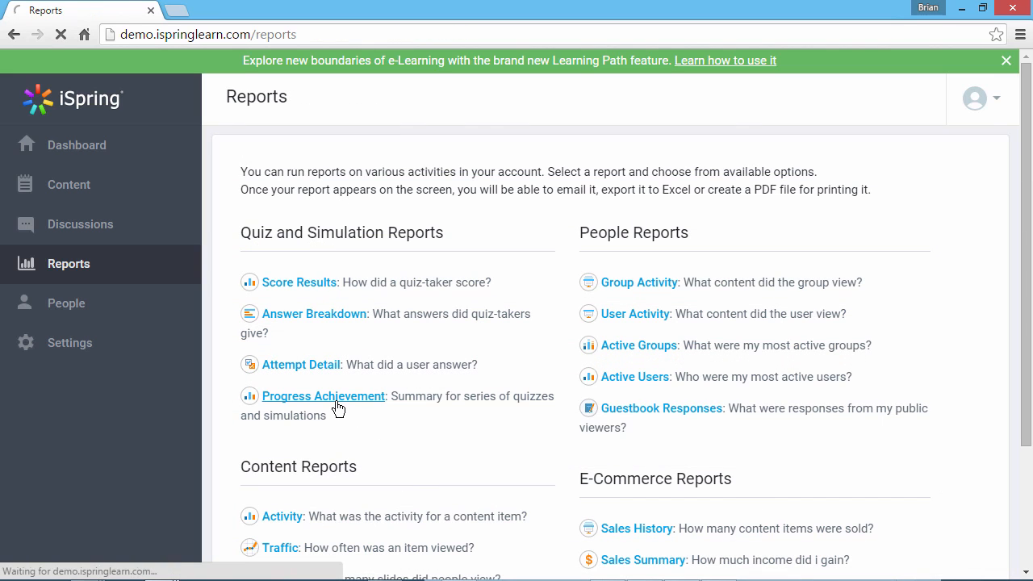
{"action": "left_click", "coordinate": [323, 395]}
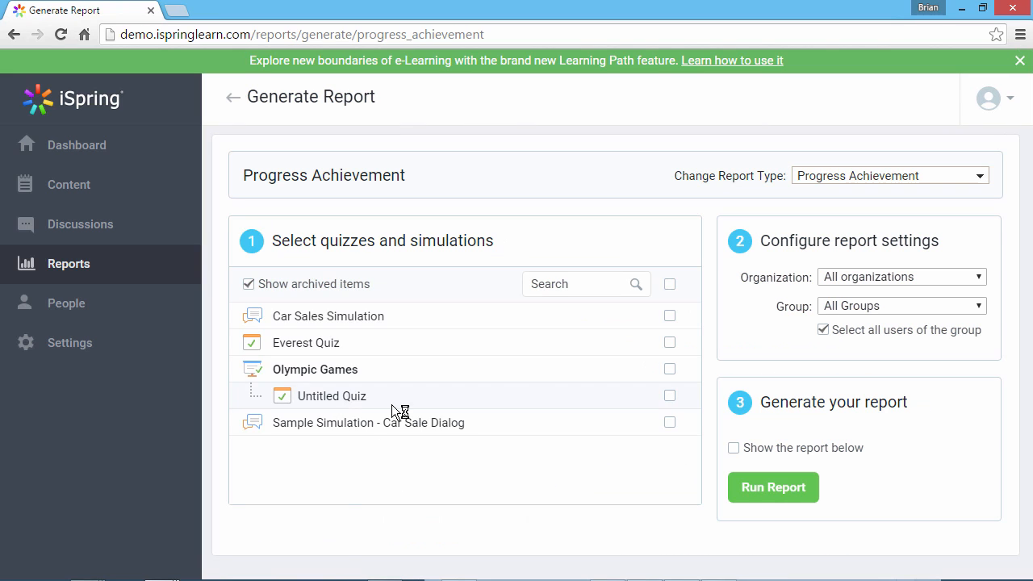
{"action": "left_click", "coordinate": [668, 342]}
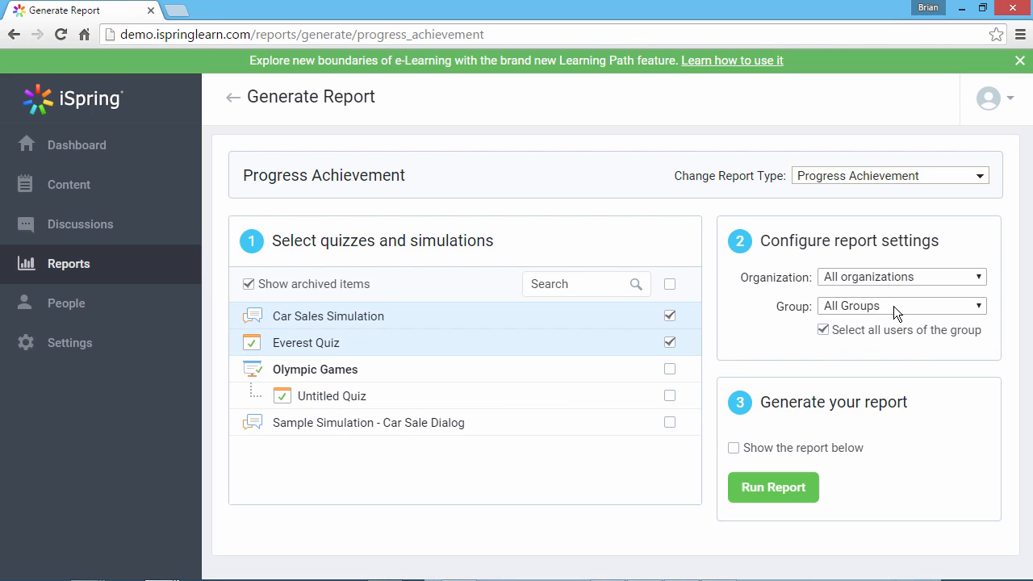
{"action": "left_click", "coordinate": [901, 305]}
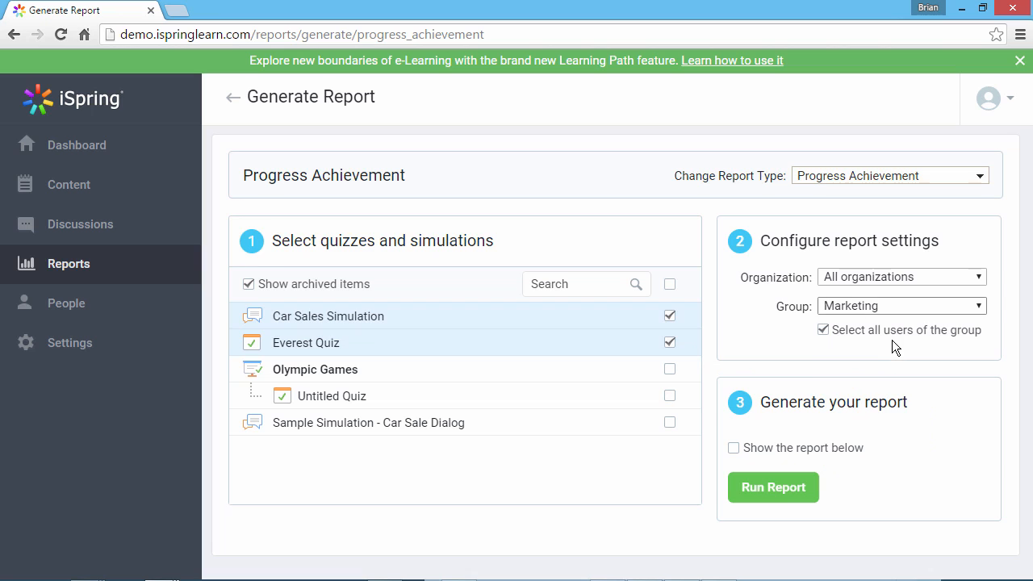
{"action": "left_click", "coordinate": [823, 330]}
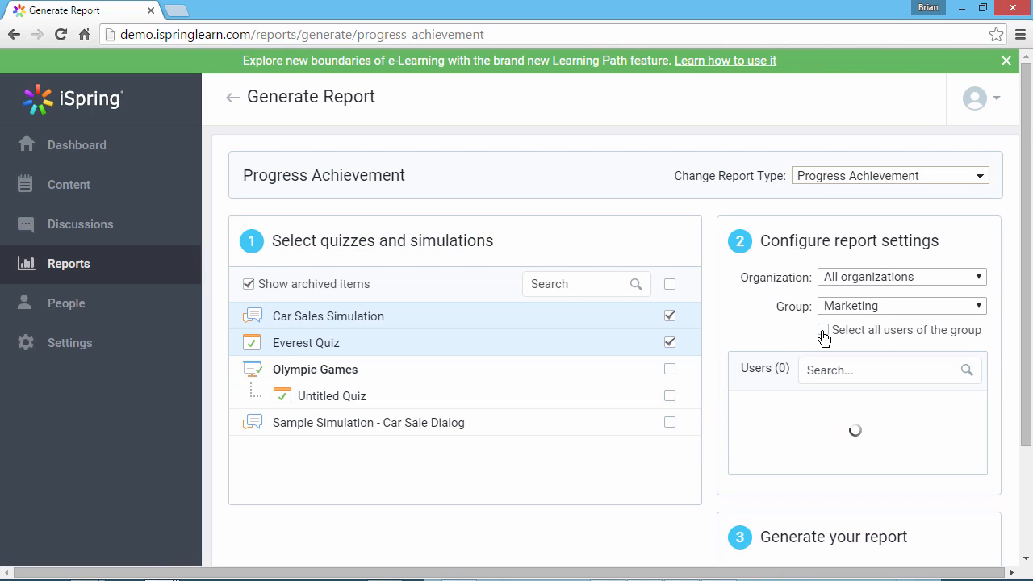
{"action": "left_click", "coordinate": [823, 329]}
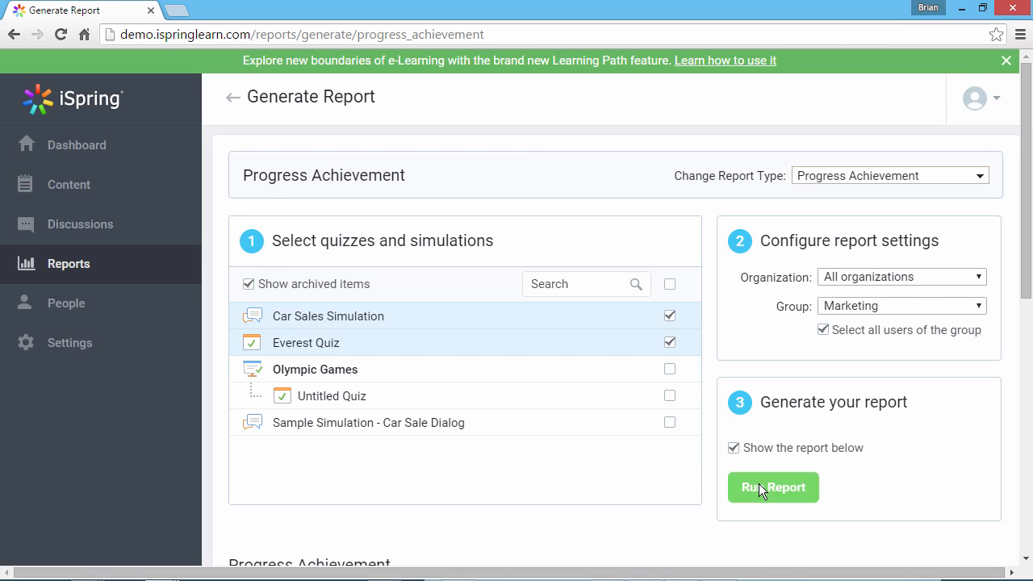
Run the Progress Achievement report to list Marketing users' pass/fail results
{"action": "left_click", "coordinate": [771, 487]}
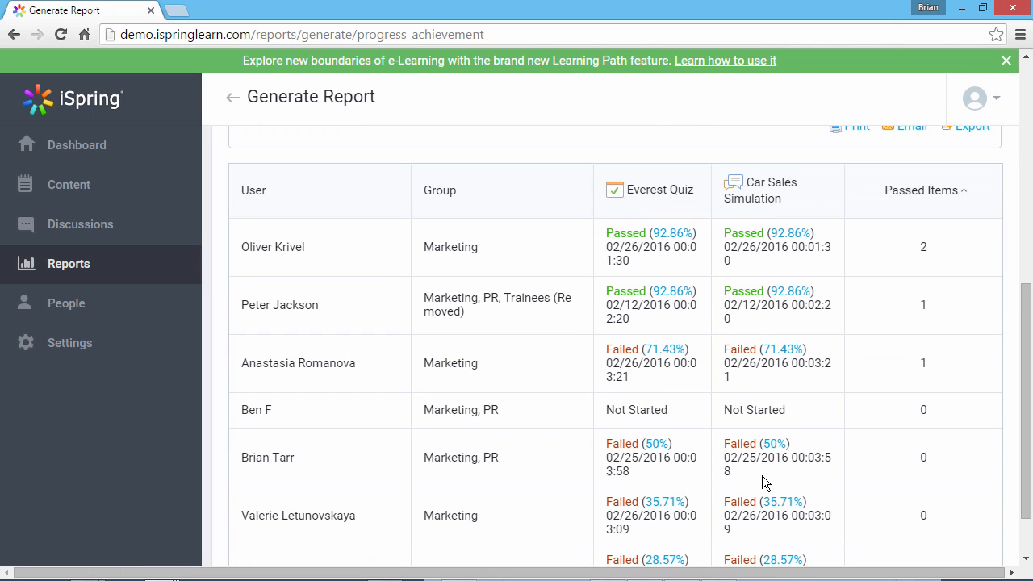
{"action": "mouse_move", "coordinate": [508, 210]}
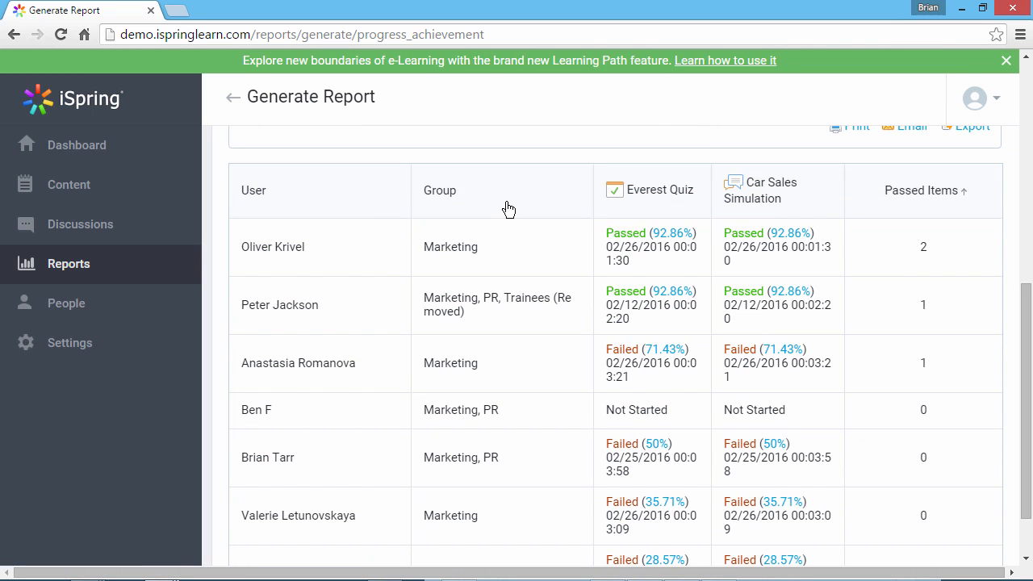
{"action": "mouse_move", "coordinate": [813, 206]}
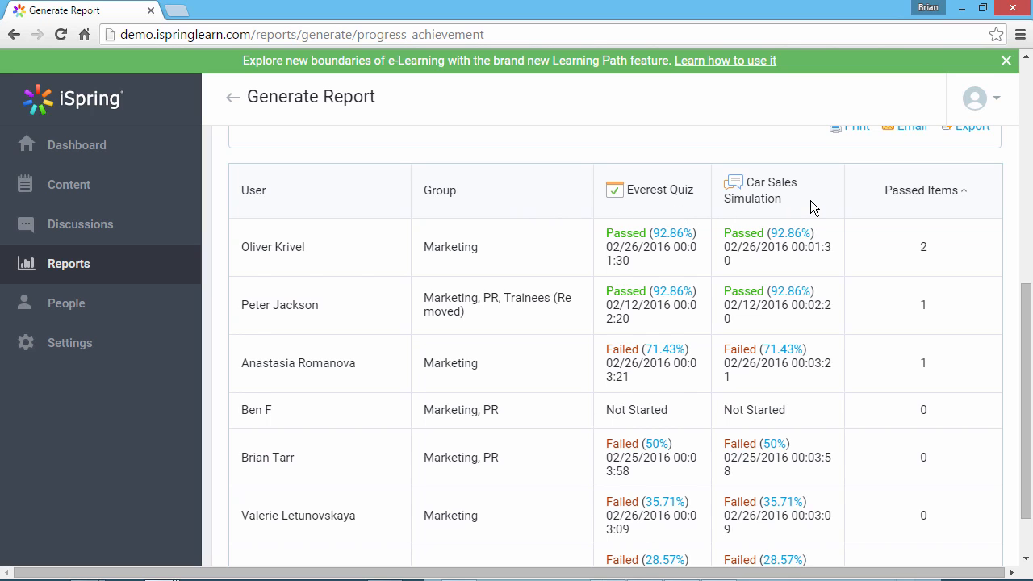
{"action": "mouse_move", "coordinate": [926, 217]}
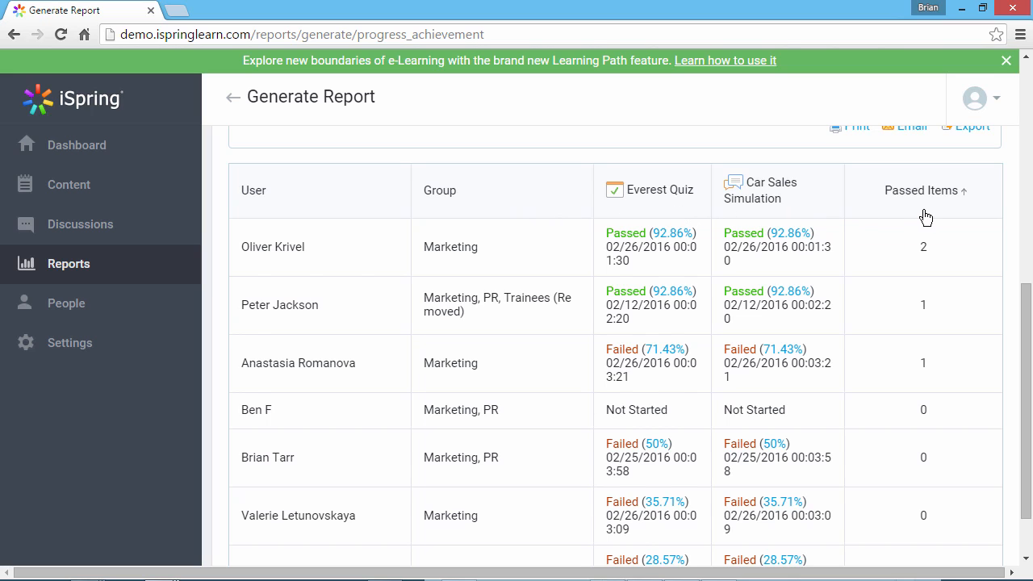